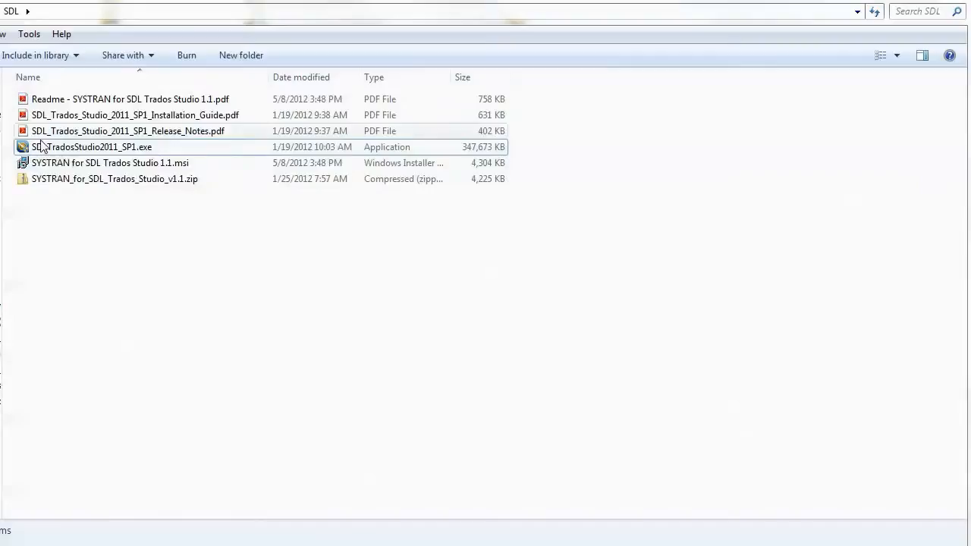
Step: Launch SYSTRAN for SDL Trados Studio 1.1.msi from the SDL folder
{"action": "left_click", "coordinate": [91, 146]}
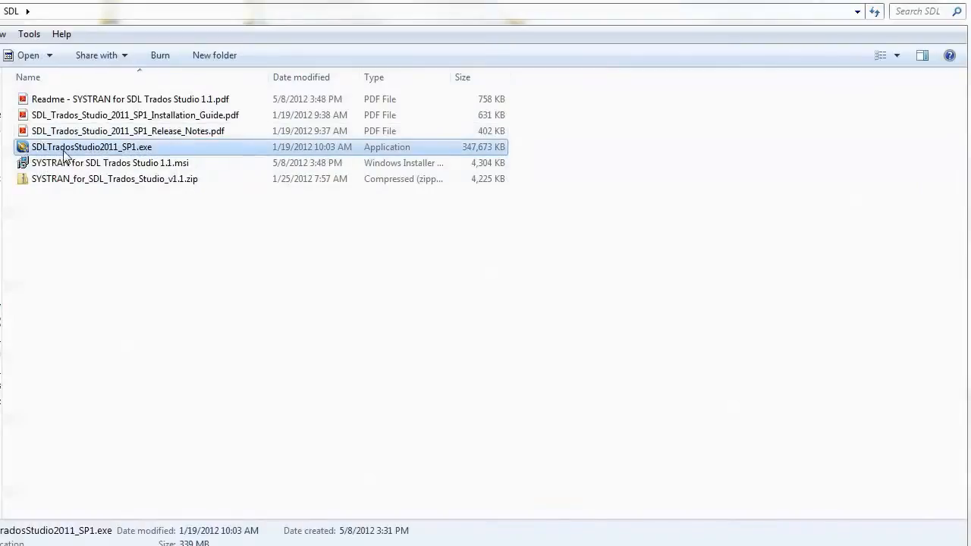
{"action": "mouse_move", "coordinate": [135, 152]}
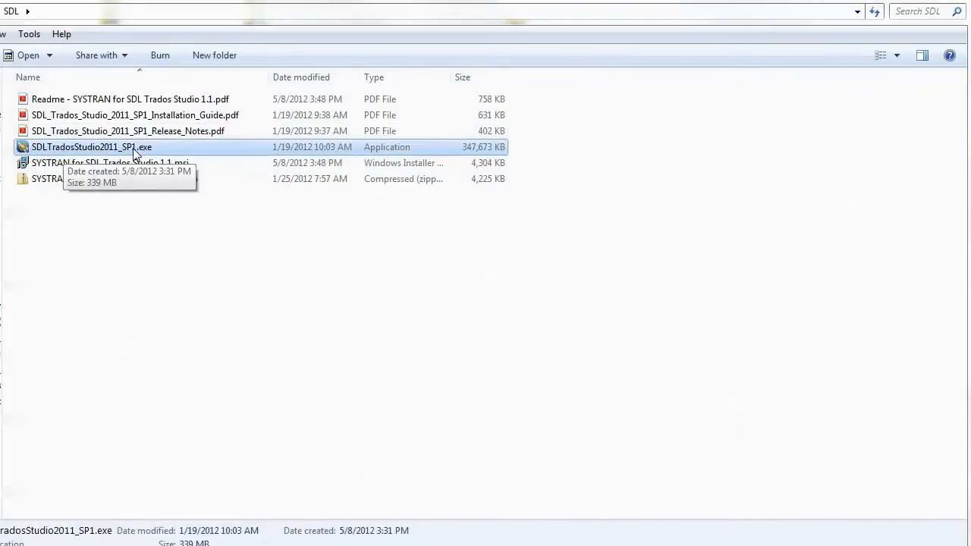
{"action": "left_click", "coordinate": [109, 162]}
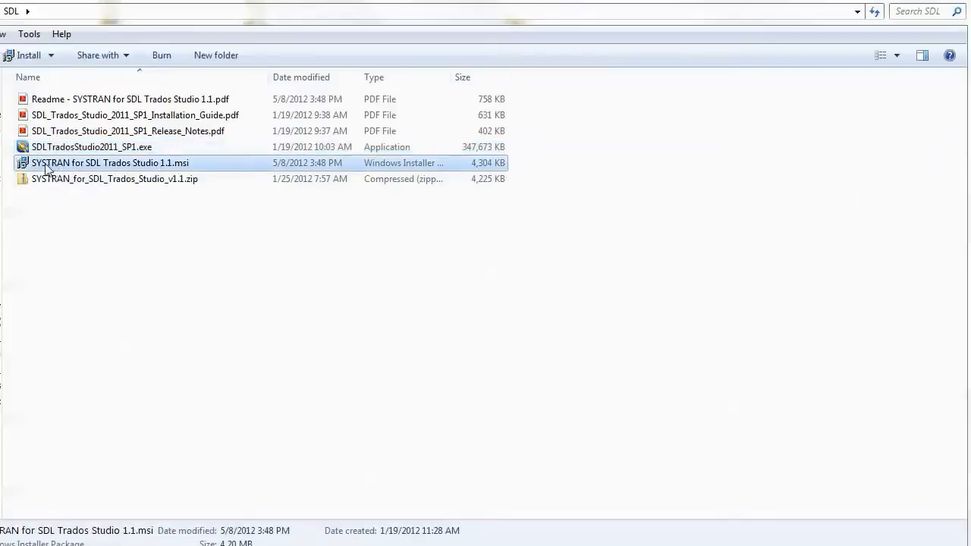
{"action": "mouse_move", "coordinate": [97, 252]}
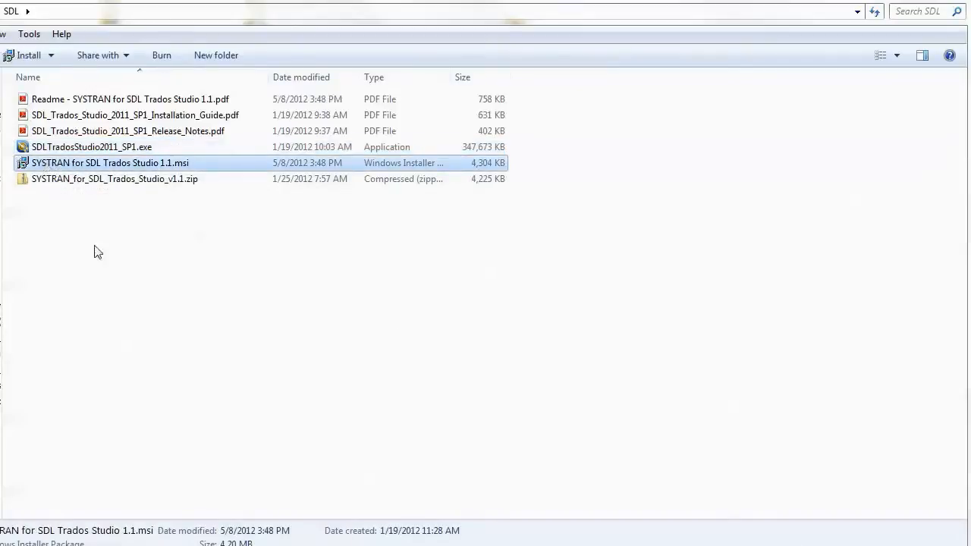
{"action": "mouse_move", "coordinate": [118, 170]}
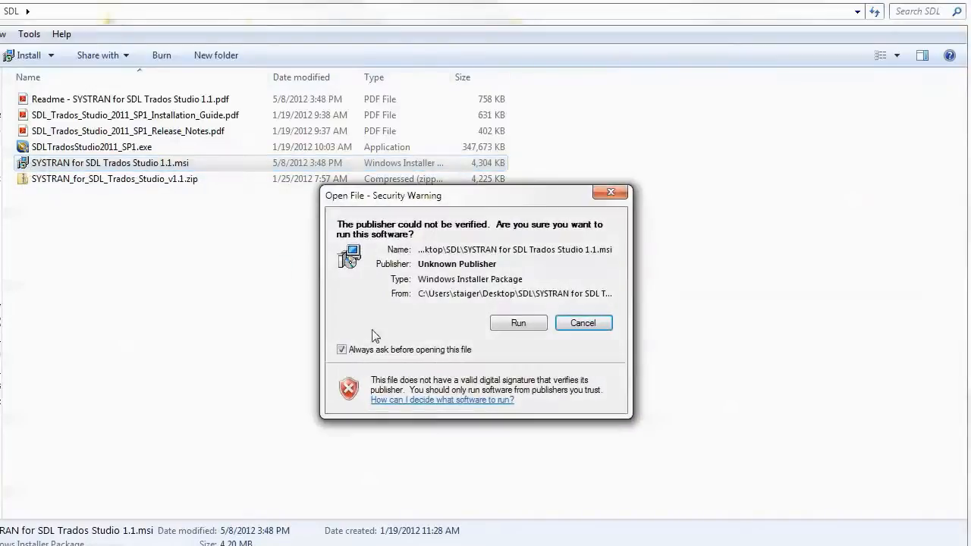
Step: Allow the unverified installer to run and continue past the wizard's welcome page
{"action": "left_click", "coordinate": [519, 322]}
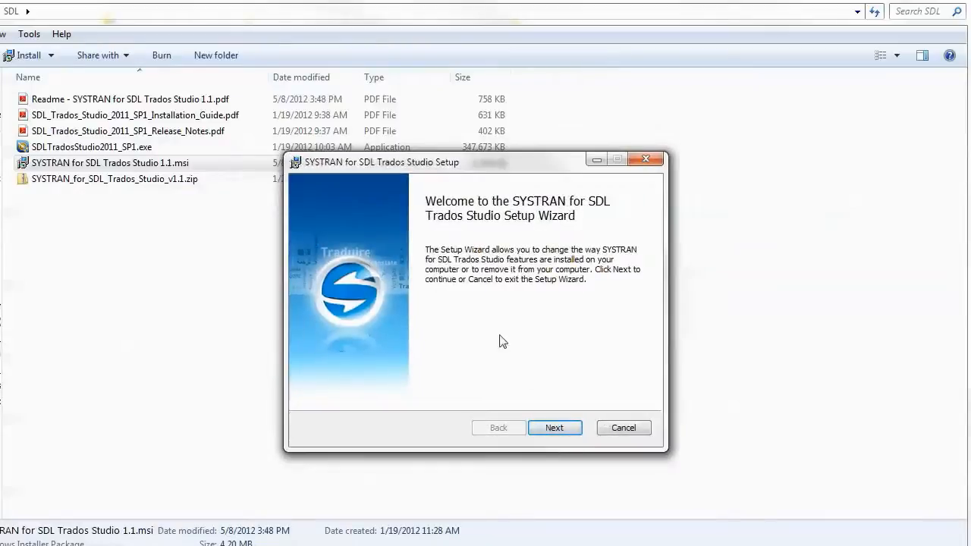
{"action": "left_click", "coordinate": [555, 428]}
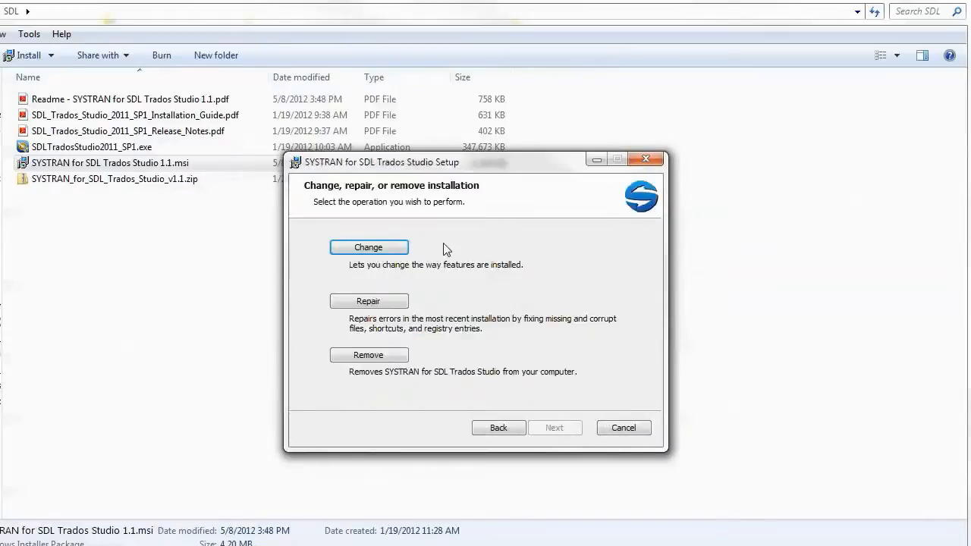
{"action": "mouse_move", "coordinate": [382, 287]}
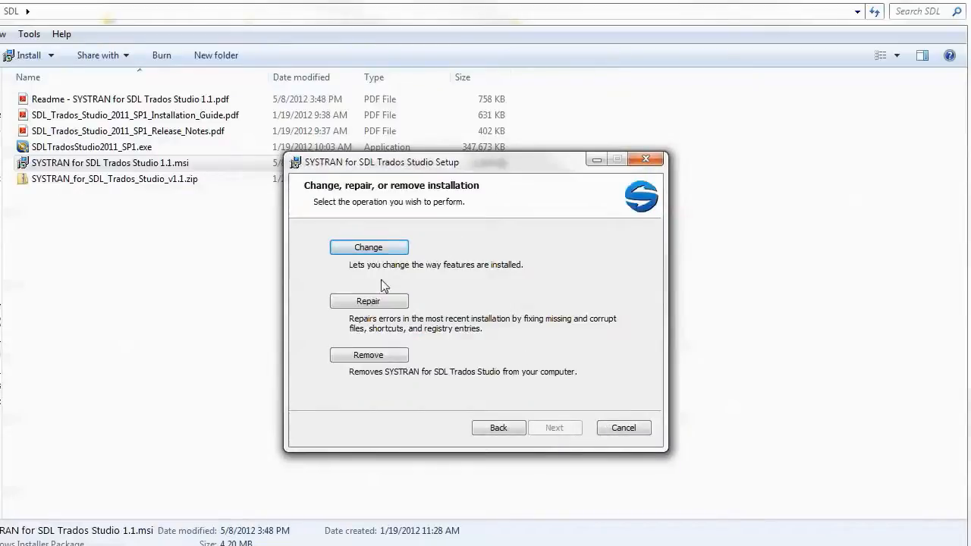
{"action": "mouse_move", "coordinate": [469, 340]}
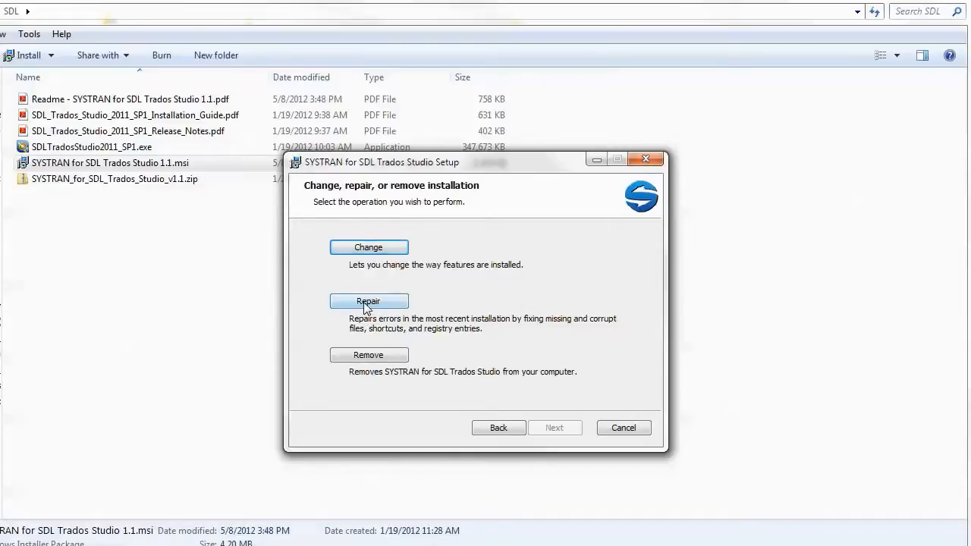
{"action": "mouse_move", "coordinate": [405, 283]}
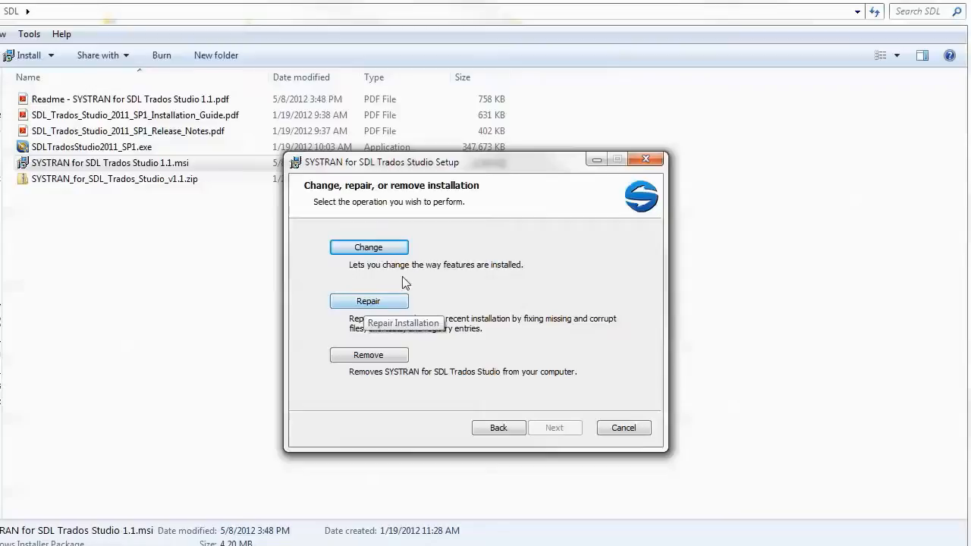
{"action": "mouse_move", "coordinate": [486, 340]}
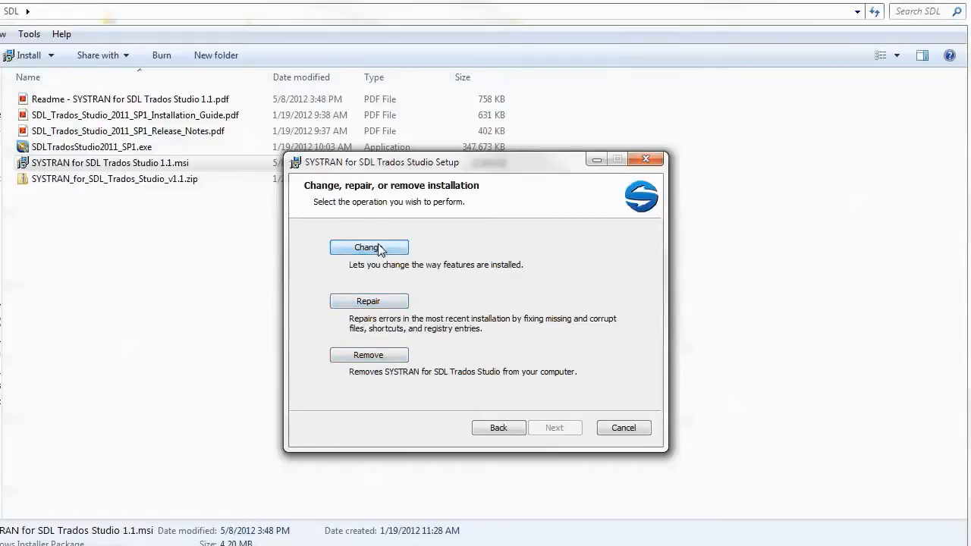
Step: Change the installation to add the SDL Trados 2011 Plugin feature, install it and finish
{"action": "left_click", "coordinate": [369, 248]}
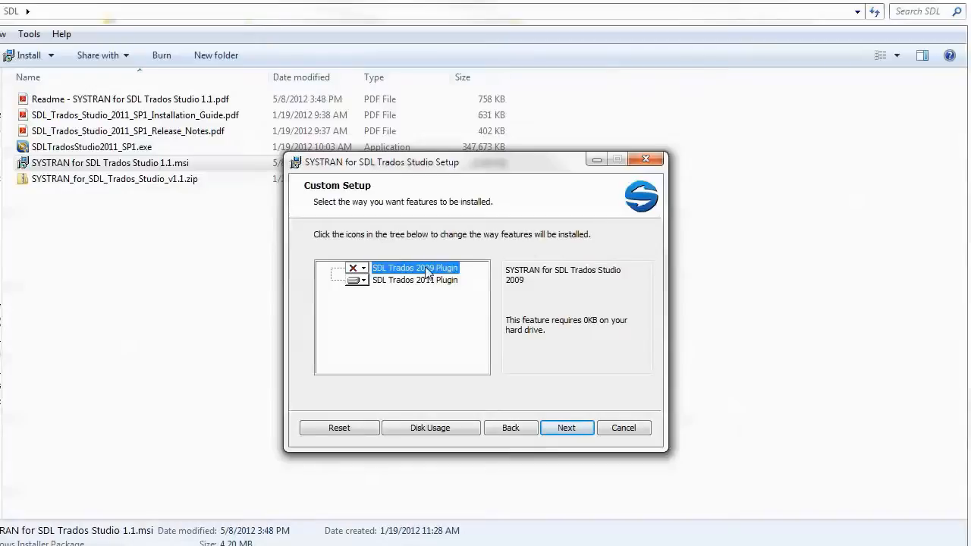
{"action": "mouse_move", "coordinate": [432, 291]}
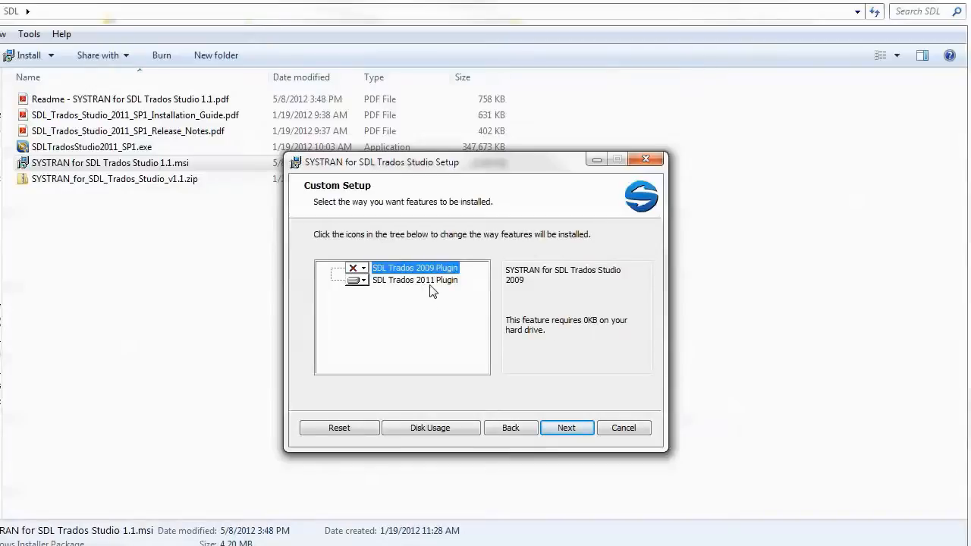
{"action": "mouse_move", "coordinate": [374, 281]}
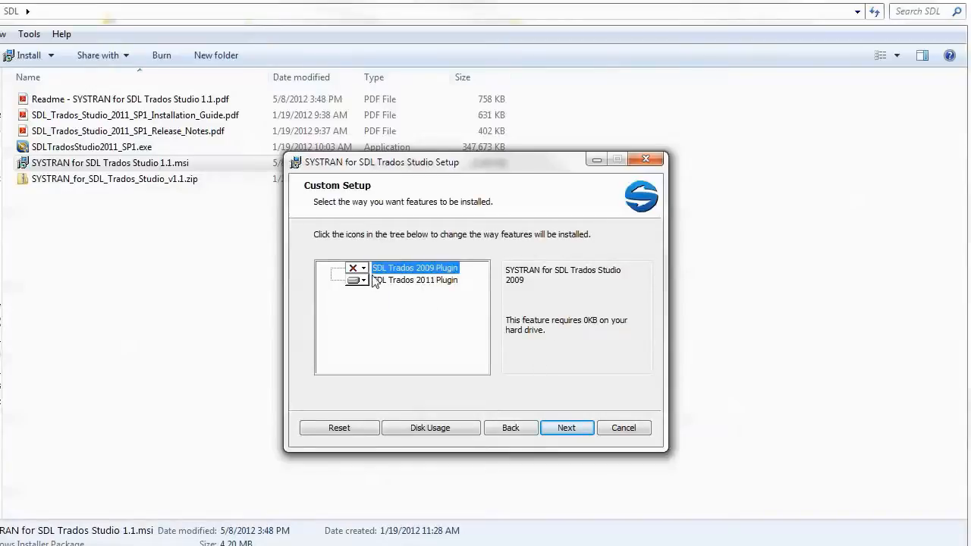
{"action": "mouse_move", "coordinate": [452, 283]}
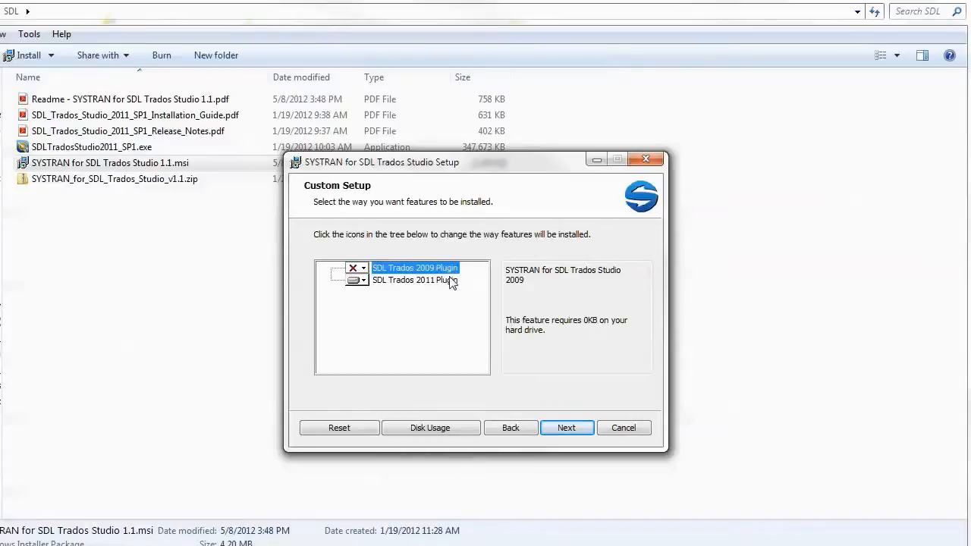
{"action": "mouse_move", "coordinate": [447, 280]}
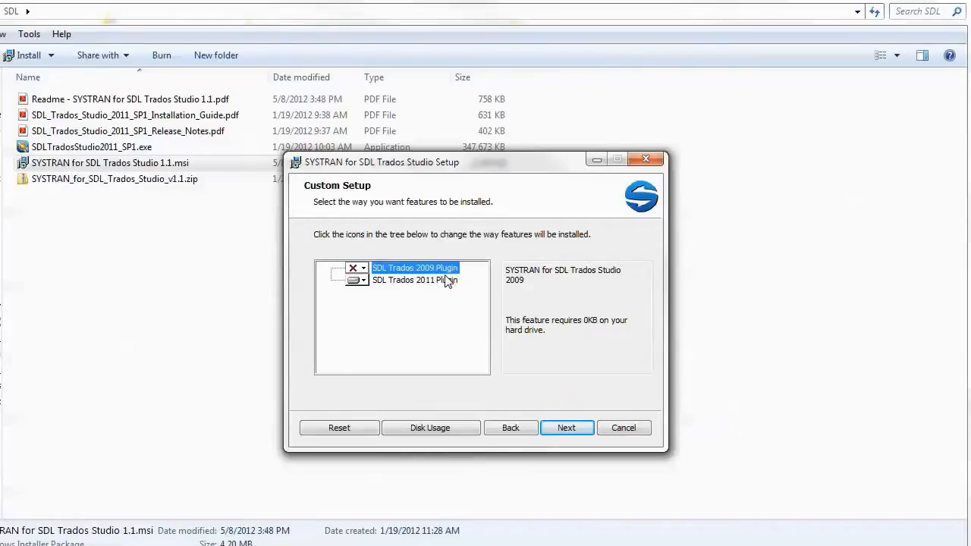
{"action": "mouse_move", "coordinate": [431, 295]}
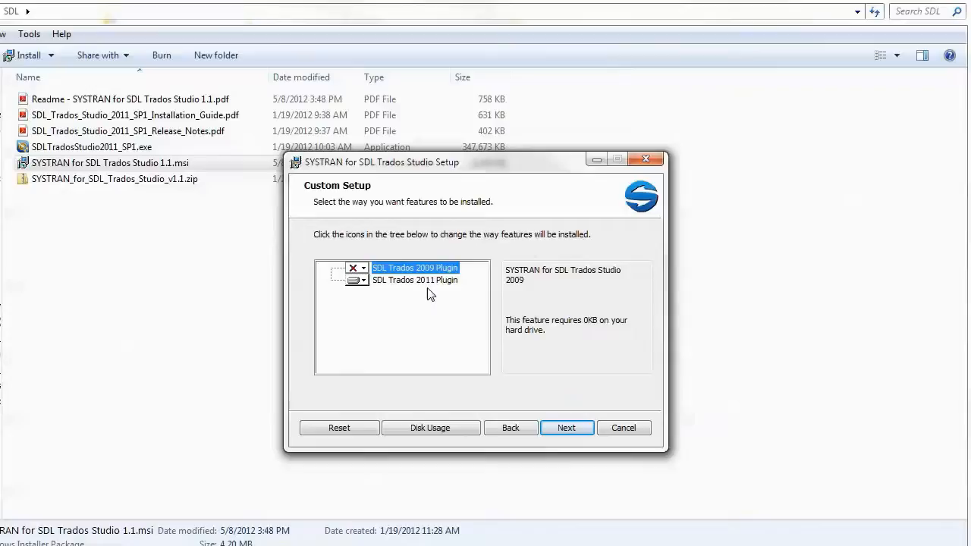
{"action": "left_click", "coordinate": [415, 279]}
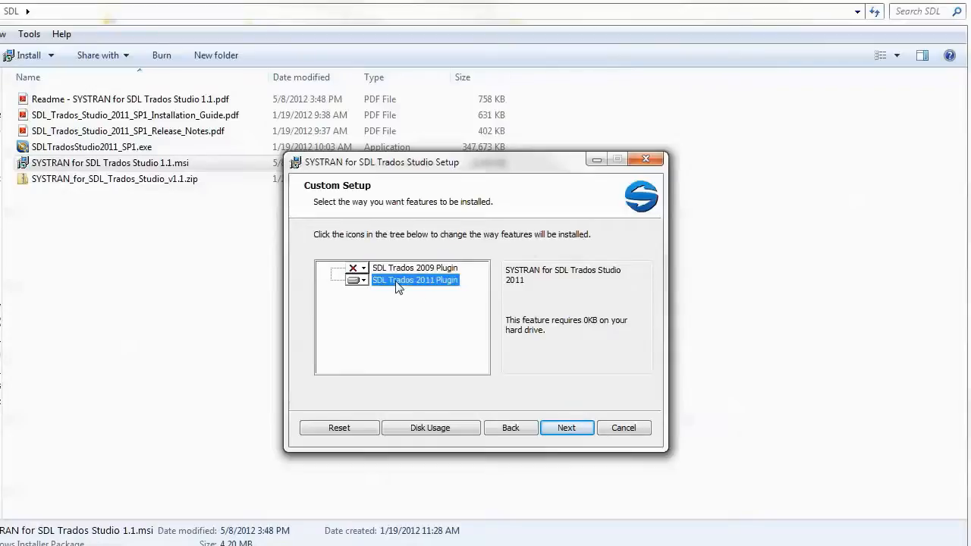
{"action": "mouse_move", "coordinate": [585, 443]}
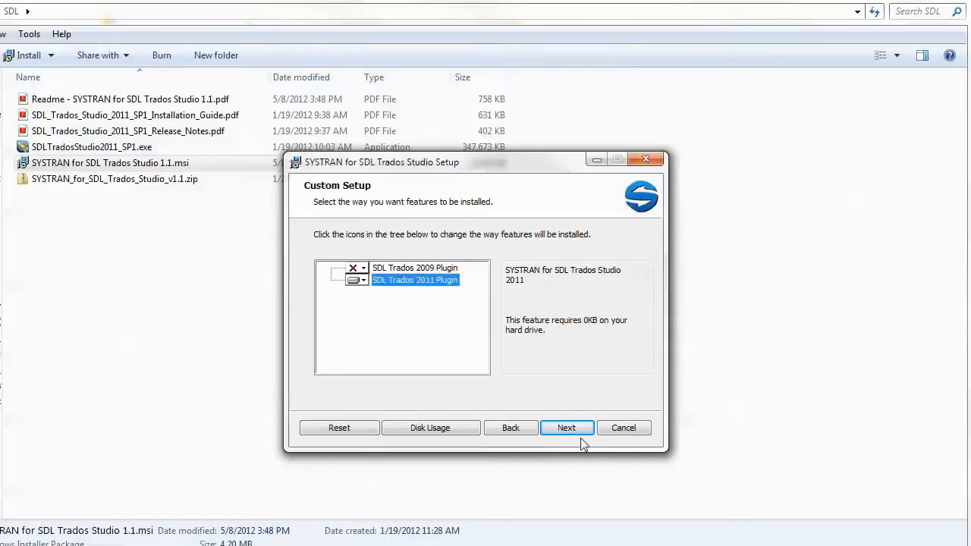
{"action": "left_click", "coordinate": [567, 428]}
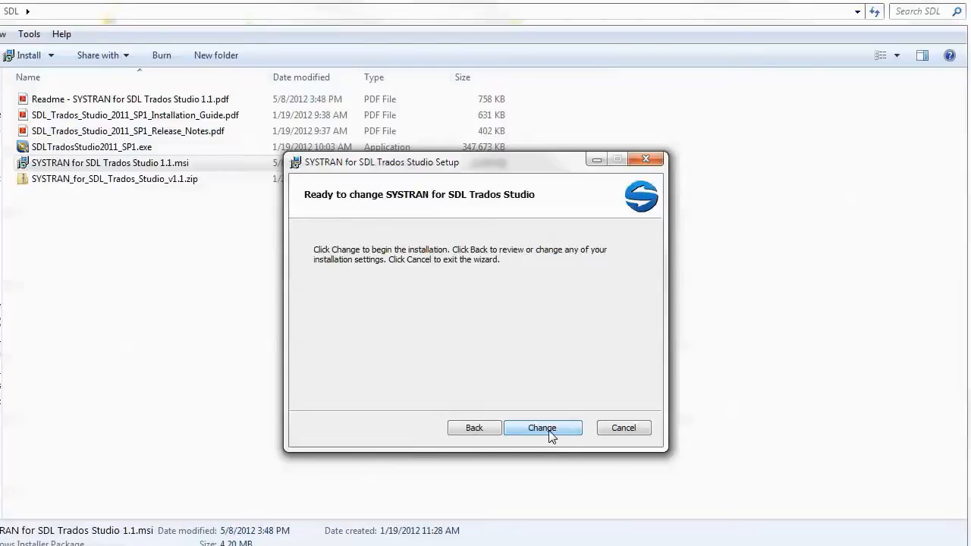
{"action": "left_click", "coordinate": [542, 428]}
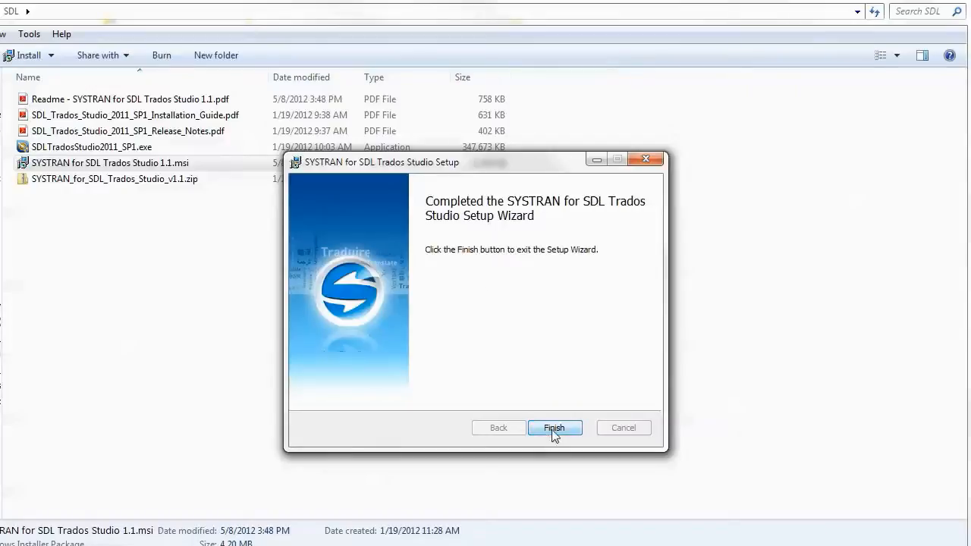
{"action": "left_click", "coordinate": [555, 428]}
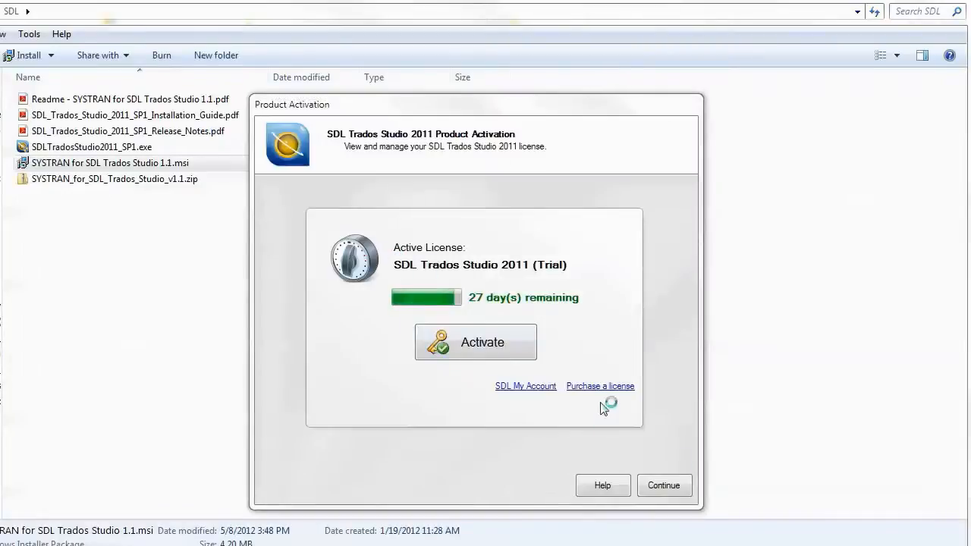
Step: Continue on the trial license and bring up the project's settings
{"action": "left_click", "coordinate": [665, 486]}
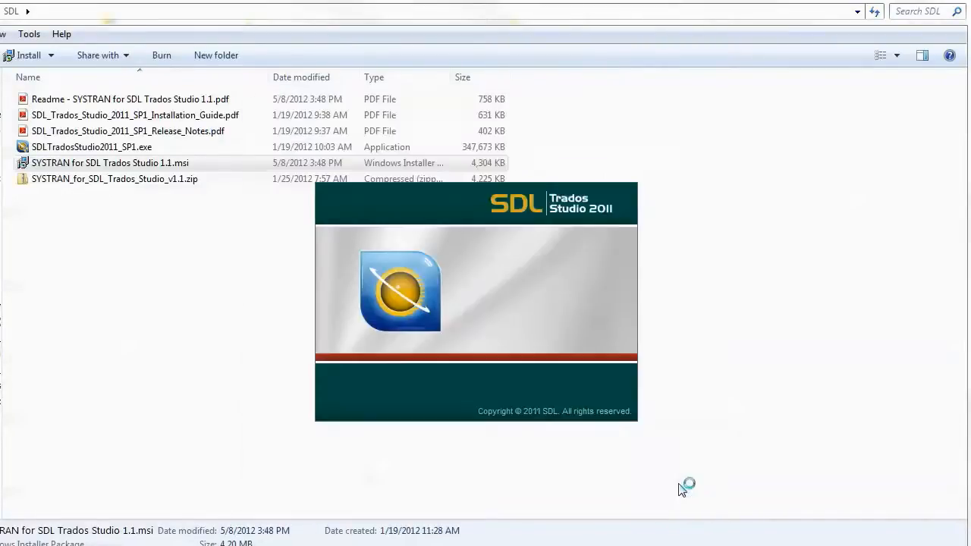
{"action": "mouse_move", "coordinate": [209, 277]}
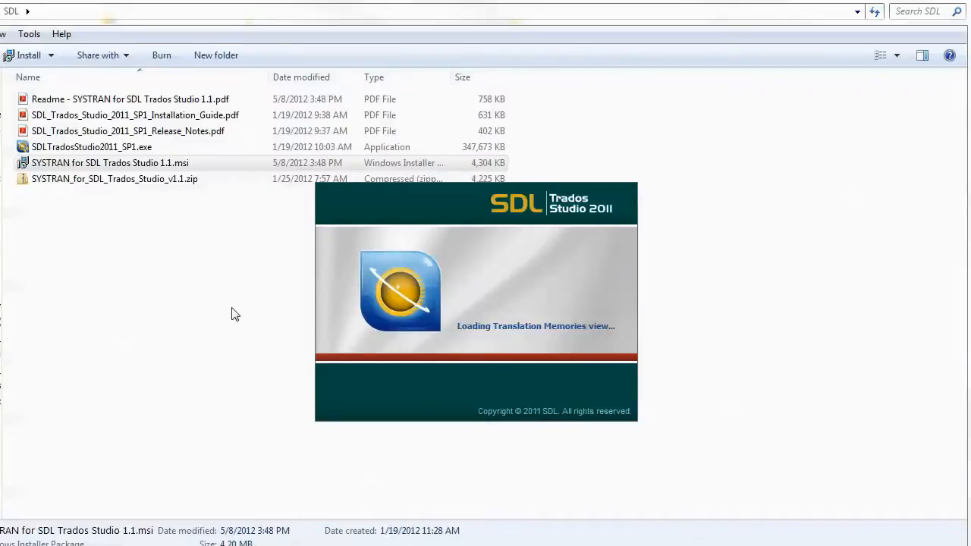
{"action": "mouse_move", "coordinate": [880, 231]}
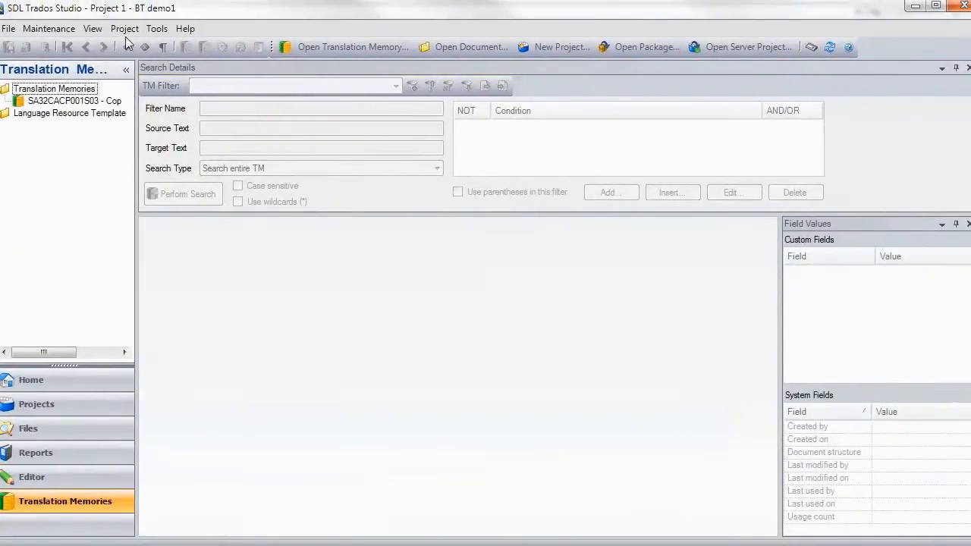
{"action": "left_click", "coordinate": [124, 28]}
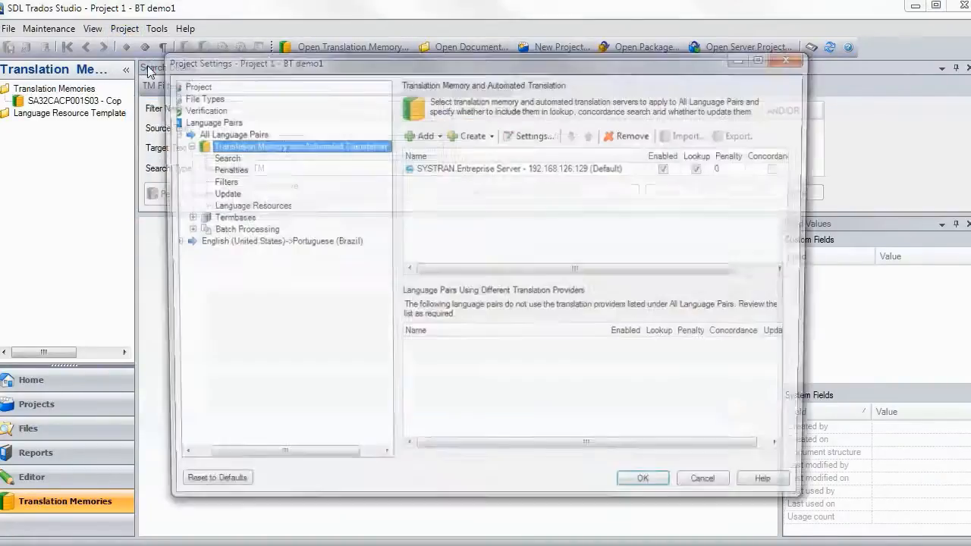
Step: Under All Language Pairs, select the SYSTRAN Enterprise Server provider and list providers to add
{"action": "left_click", "coordinate": [228, 134]}
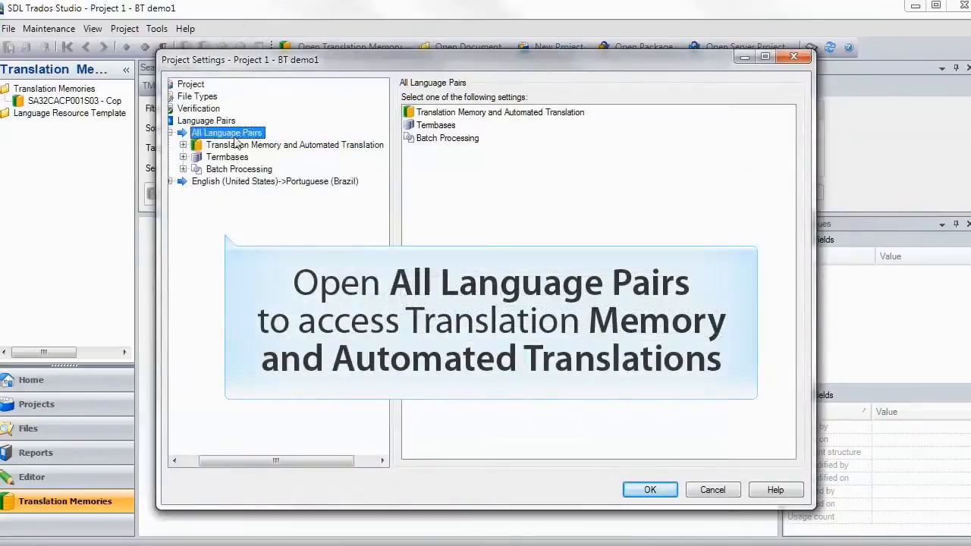
{"action": "left_click", "coordinate": [294, 146]}
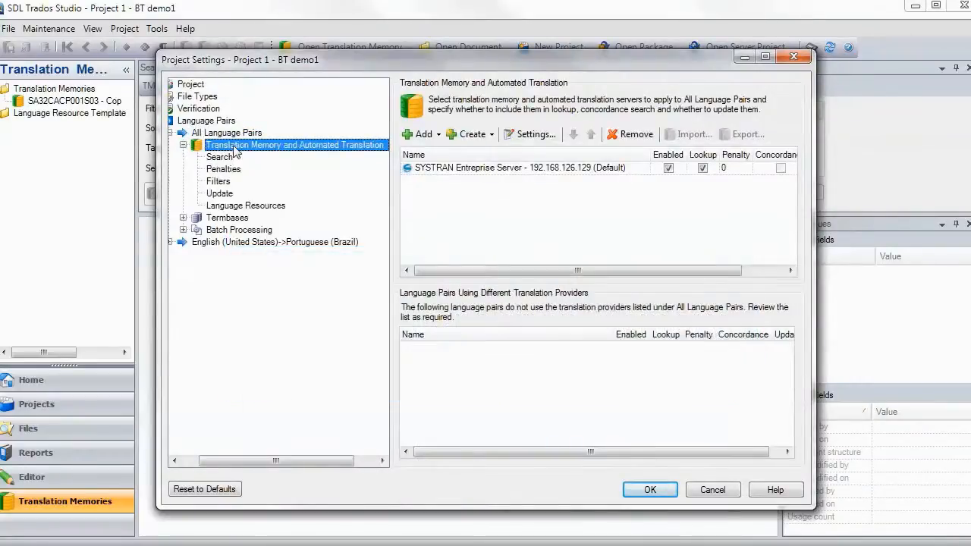
{"action": "mouse_move", "coordinate": [523, 192]}
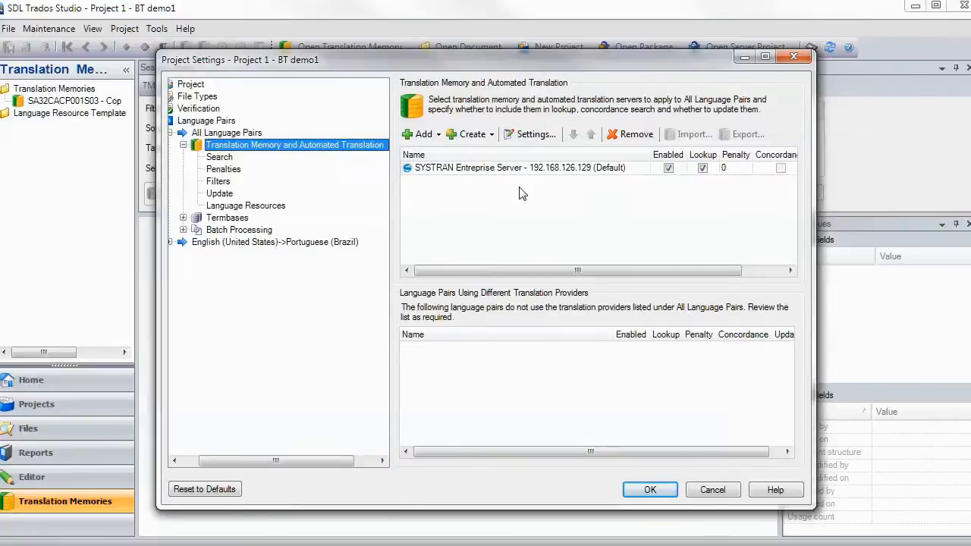
{"action": "left_click", "coordinate": [519, 167]}
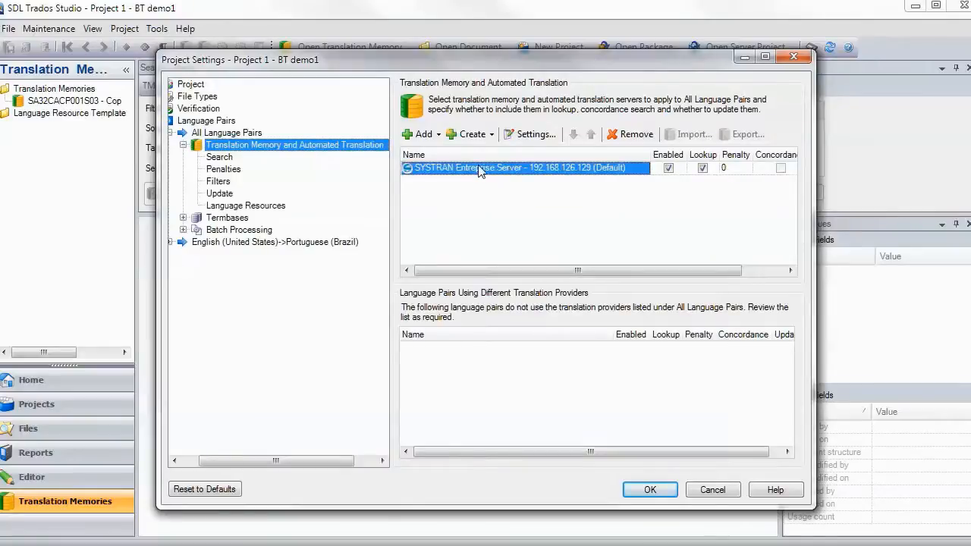
{"action": "mouse_move", "coordinate": [440, 185]}
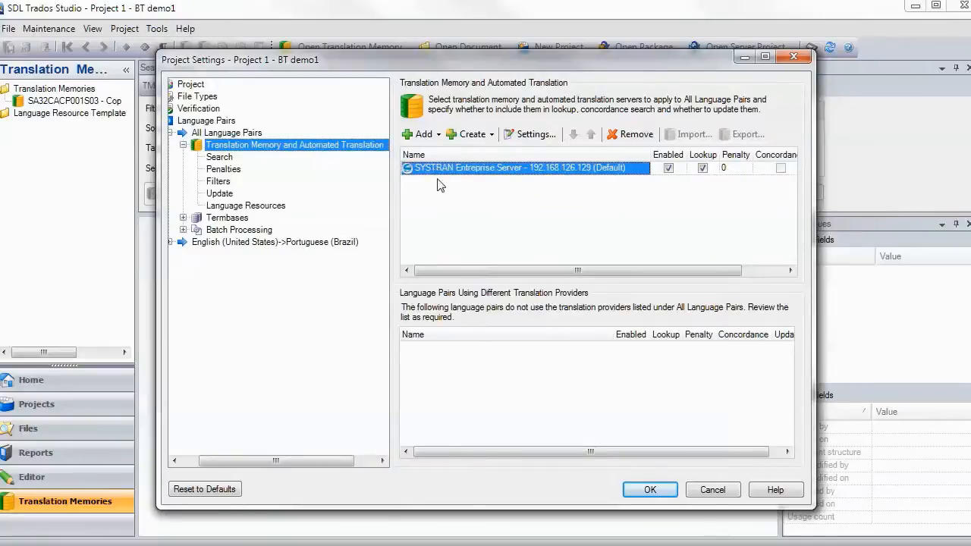
{"action": "mouse_move", "coordinate": [444, 227]}
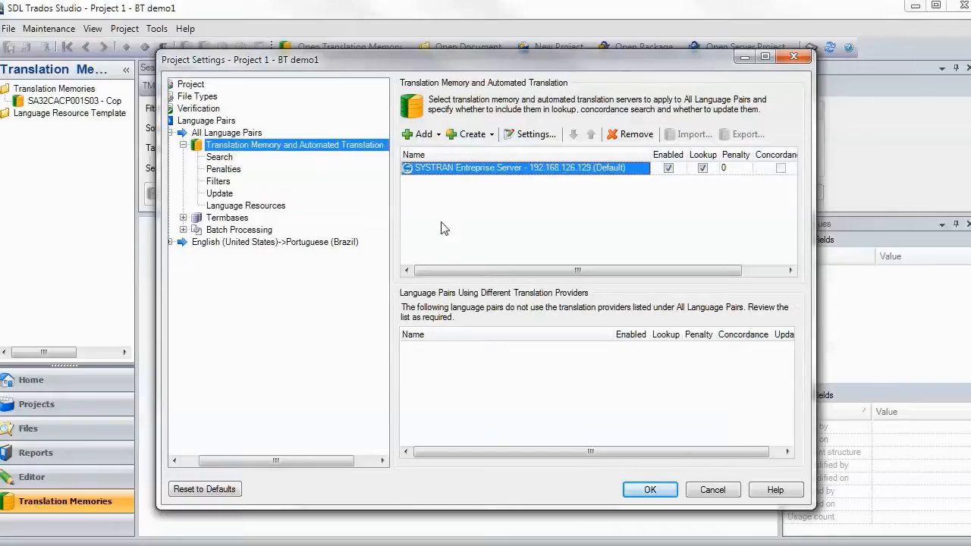
{"action": "mouse_move", "coordinate": [492, 389]}
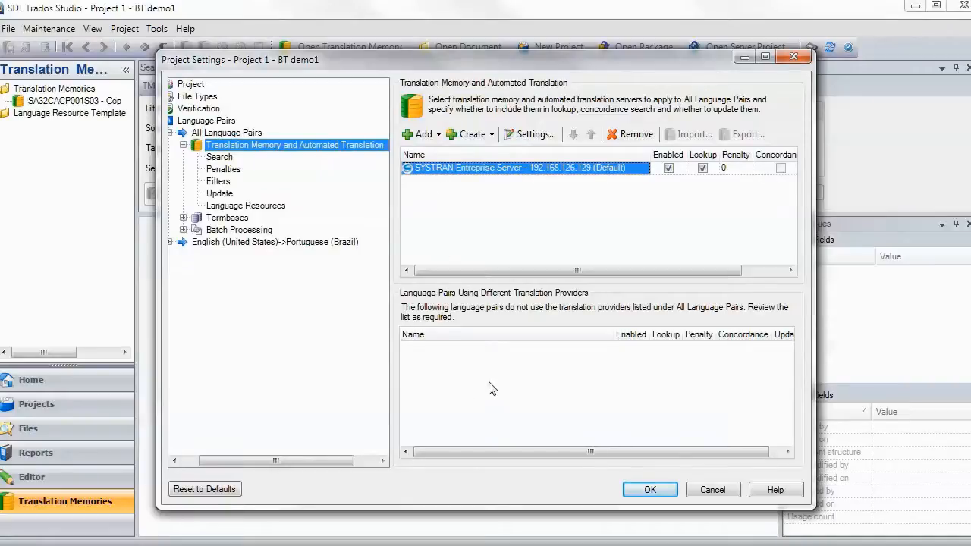
{"action": "mouse_move", "coordinate": [419, 133]}
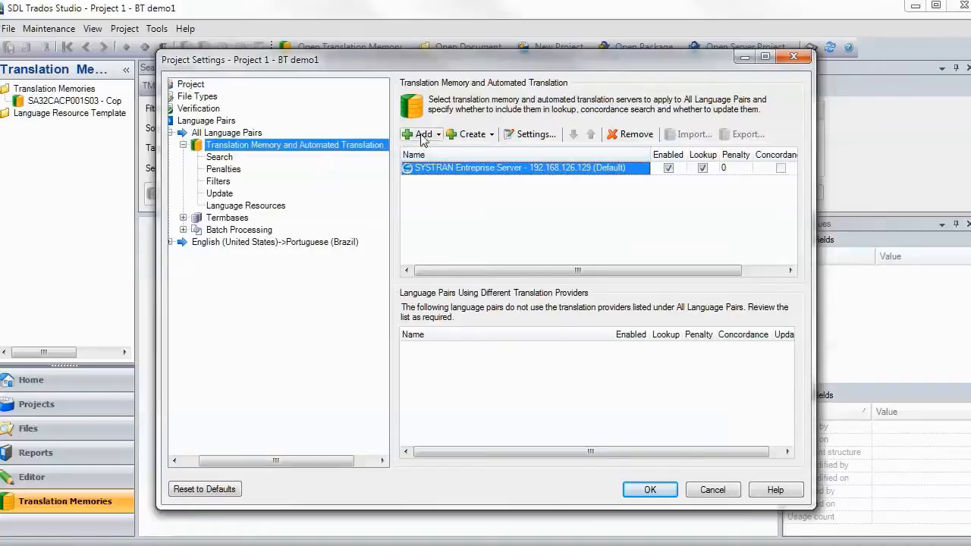
{"action": "left_click", "coordinate": [416, 134]}
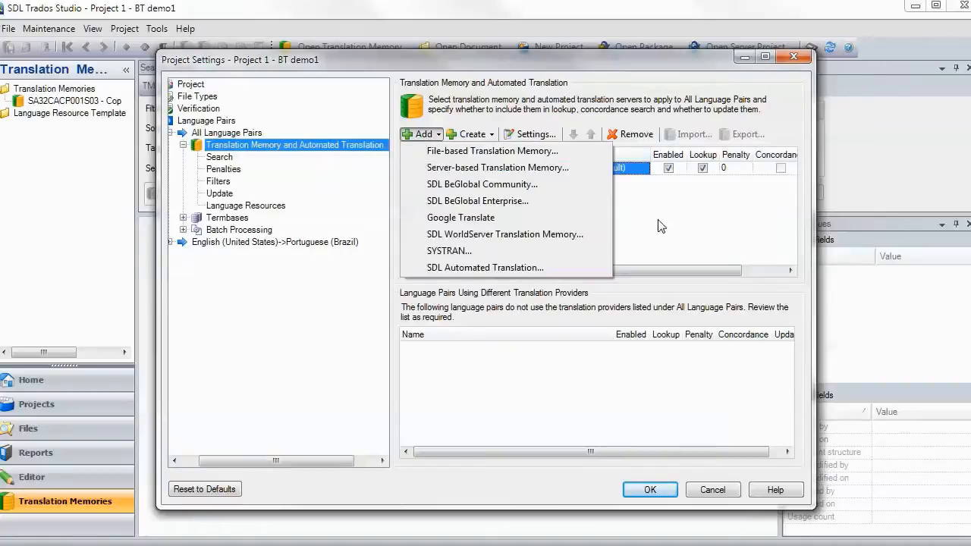